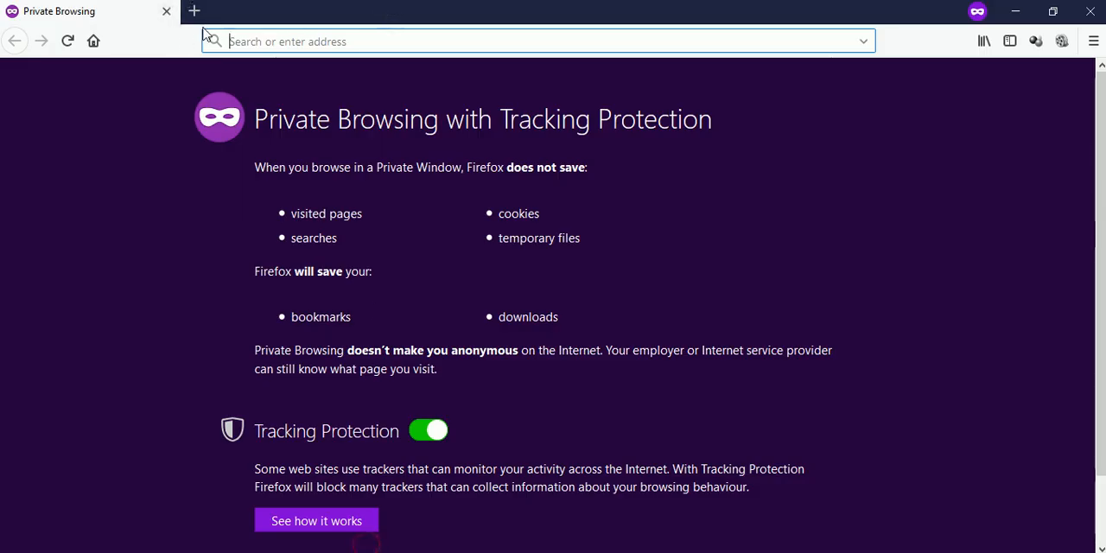
# - Load wolfappqa.assistanz24x7.com/user/ and submit the email and password to log in
pyautogui.write('wolfappqa.assistanz24x7.com/user/')
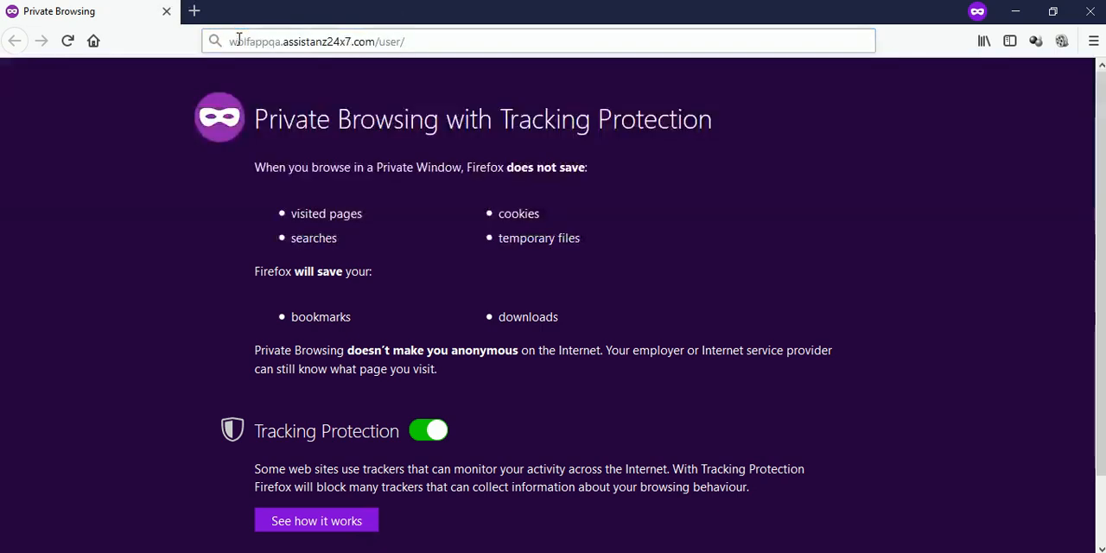
pyautogui.press('Return')
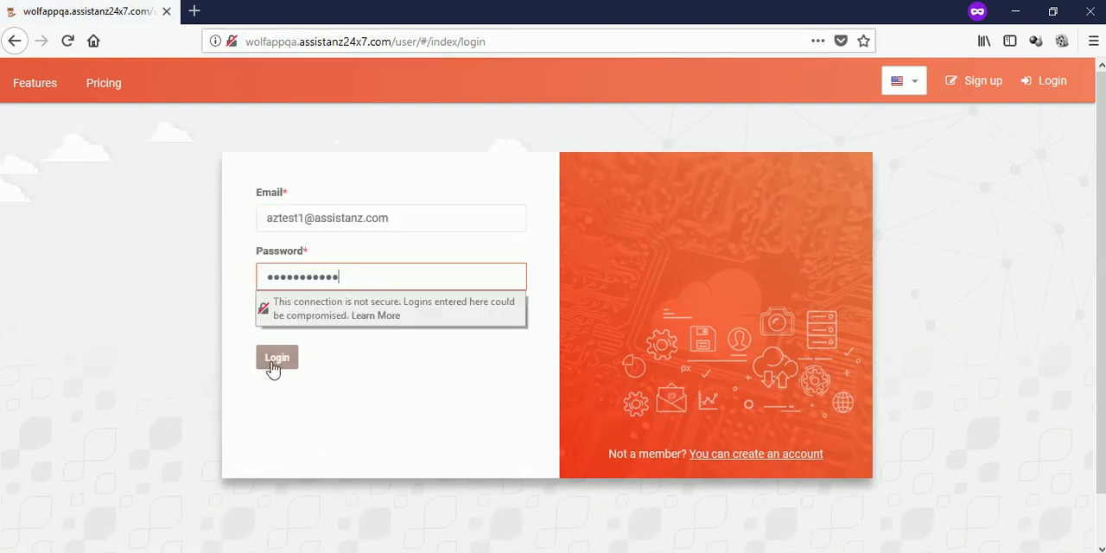
pyautogui.click(276, 356)
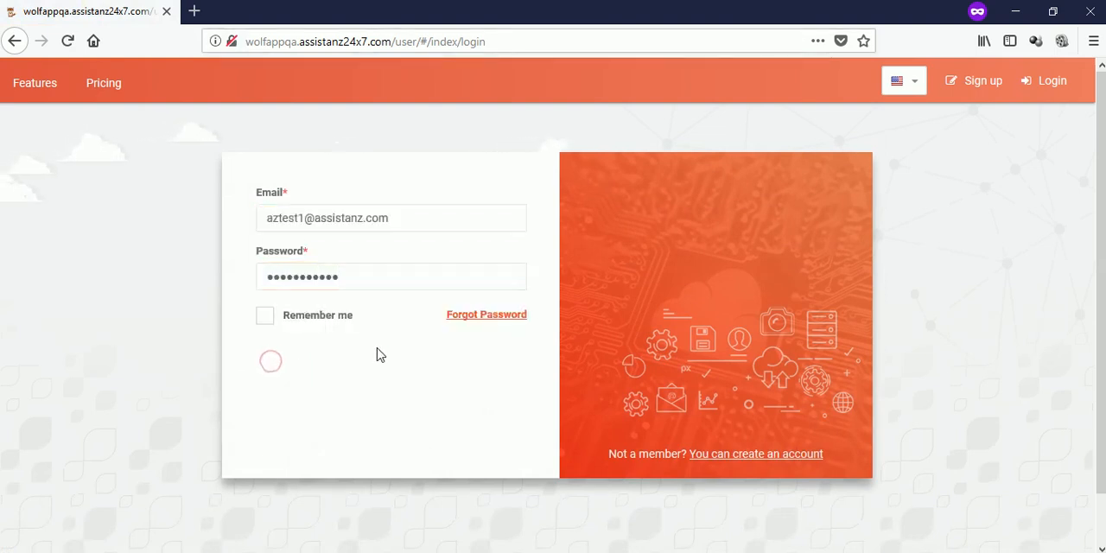
# - From the dashboard, expand Cloud and show the Network list, which has no records
pyautogui.click(269, 361)
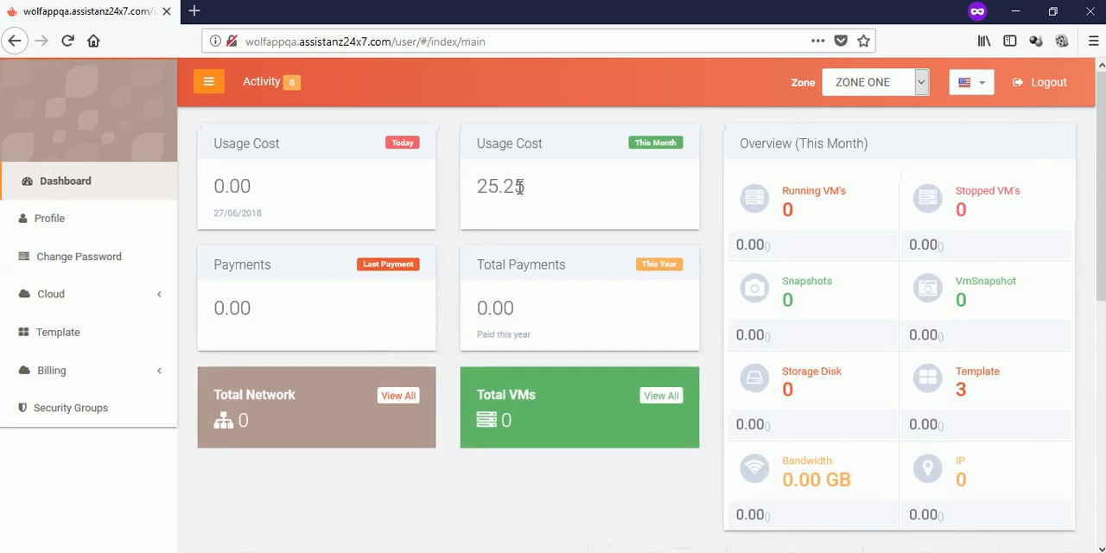
pyautogui.moveTo(107, 217)
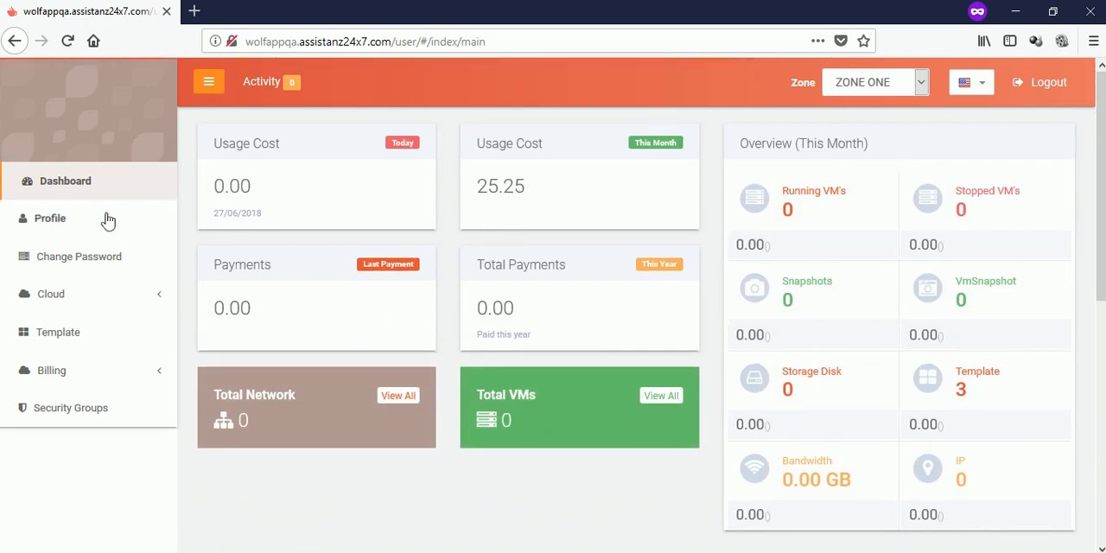
pyautogui.click(56, 294)
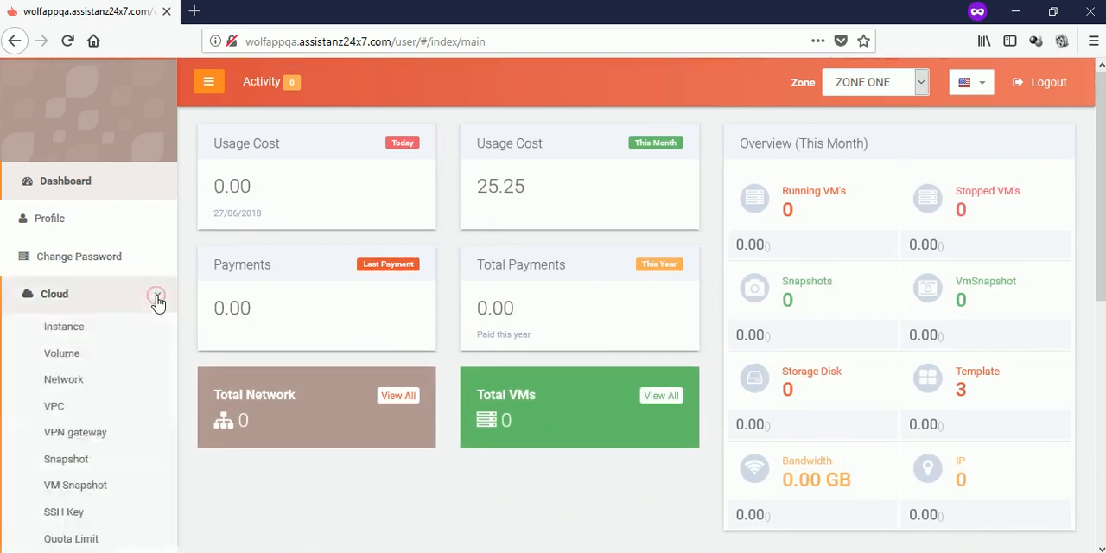
pyautogui.click(62, 378)
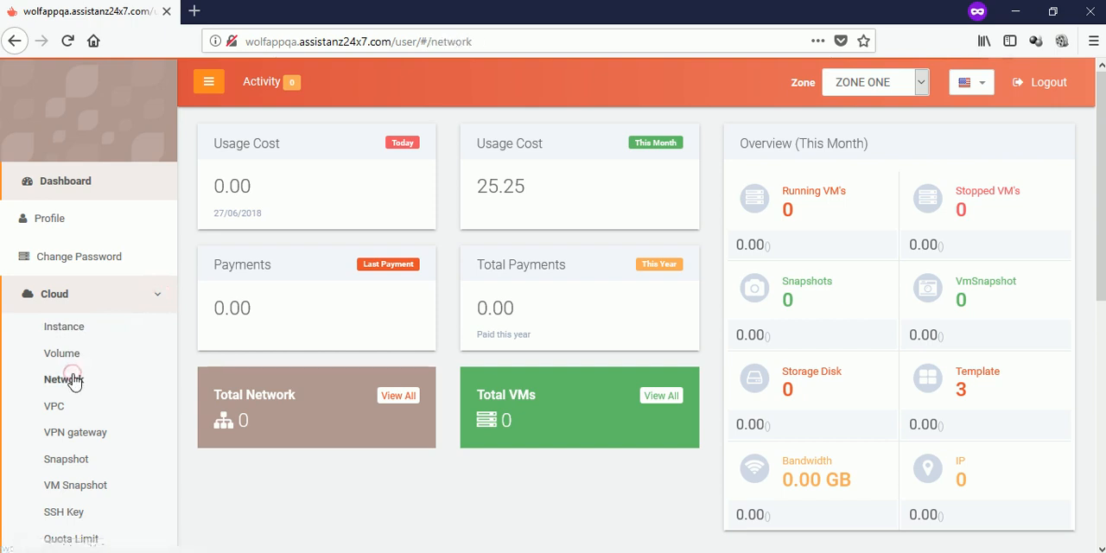
pyautogui.click(62, 380)
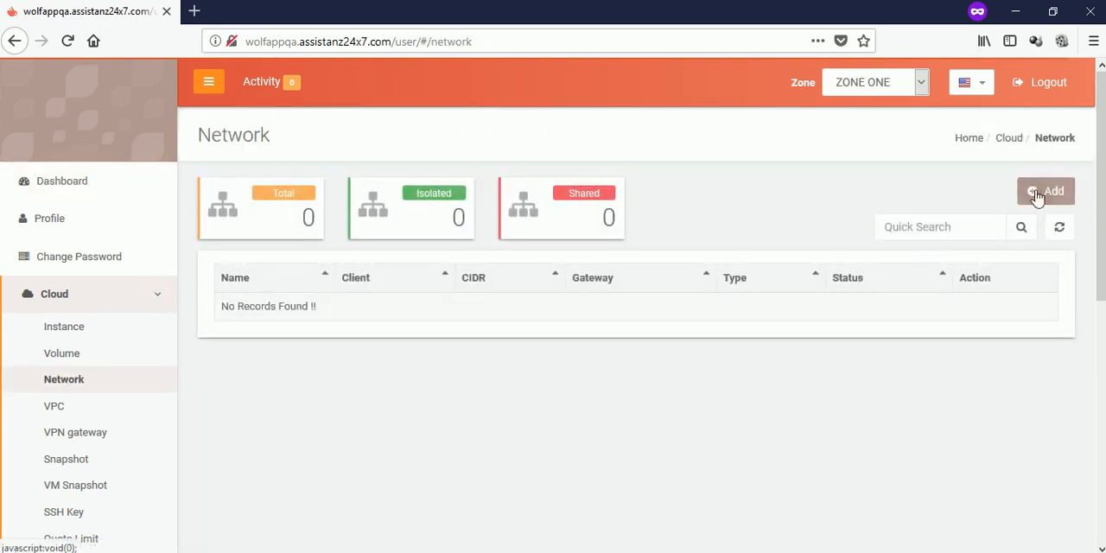
# - Add an isolated network named Myfirstnetwork with the DefaultIsolatedNetworkOffering
pyautogui.click(1045, 191)
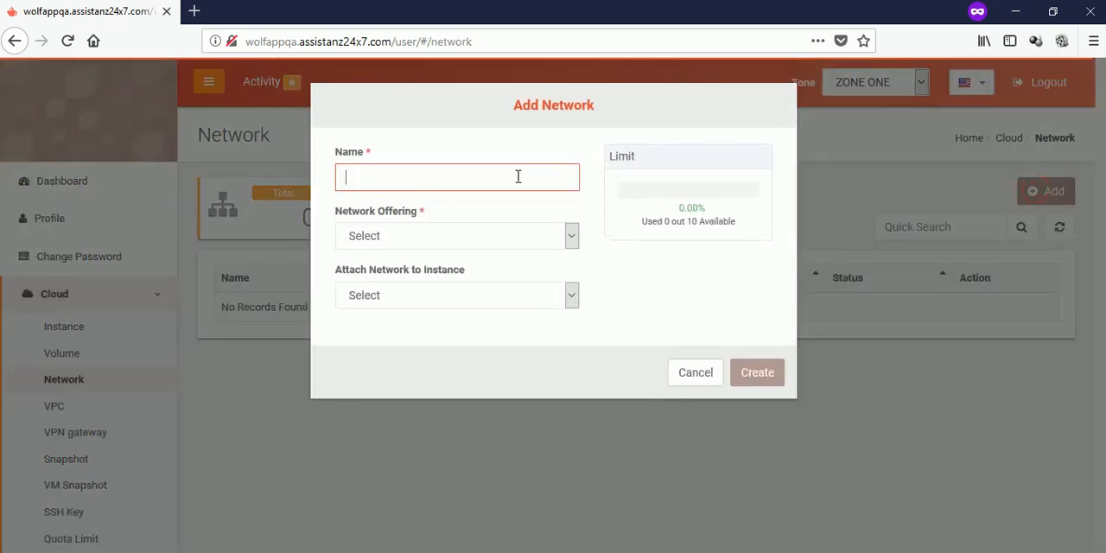
pyautogui.write('M')
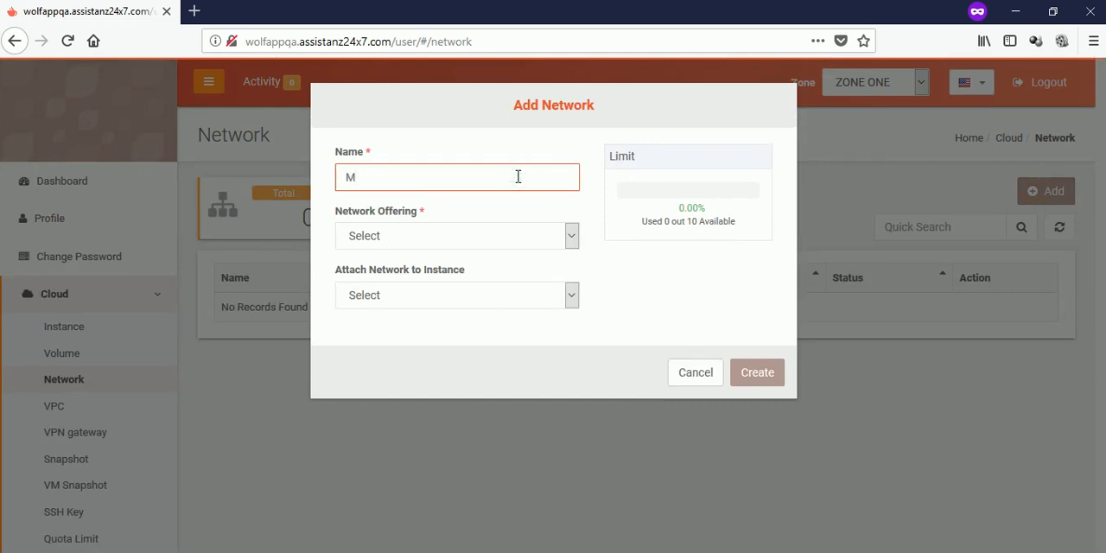
pyautogui.write('yfirstnet')
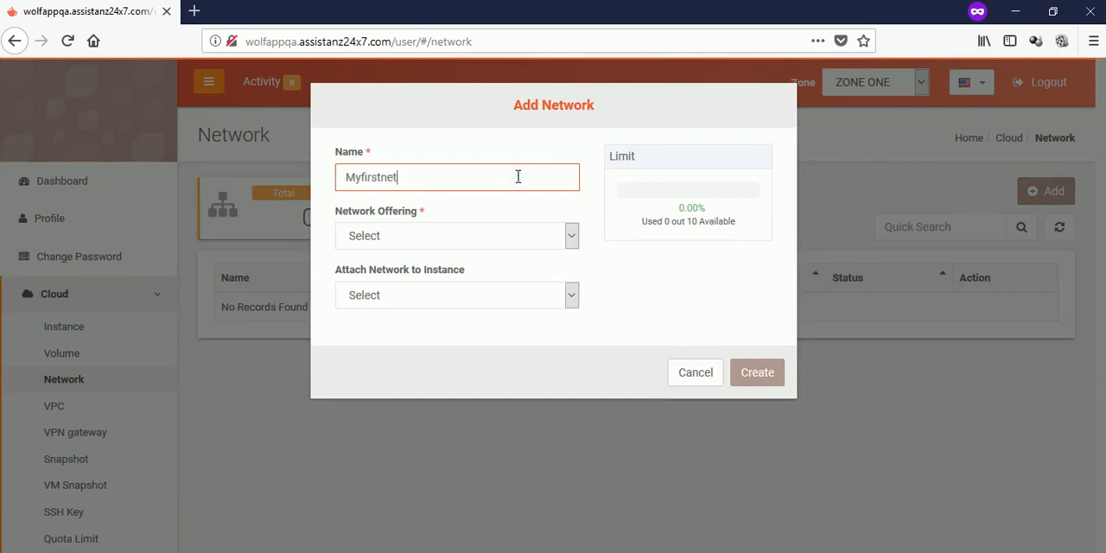
pyautogui.write('work')
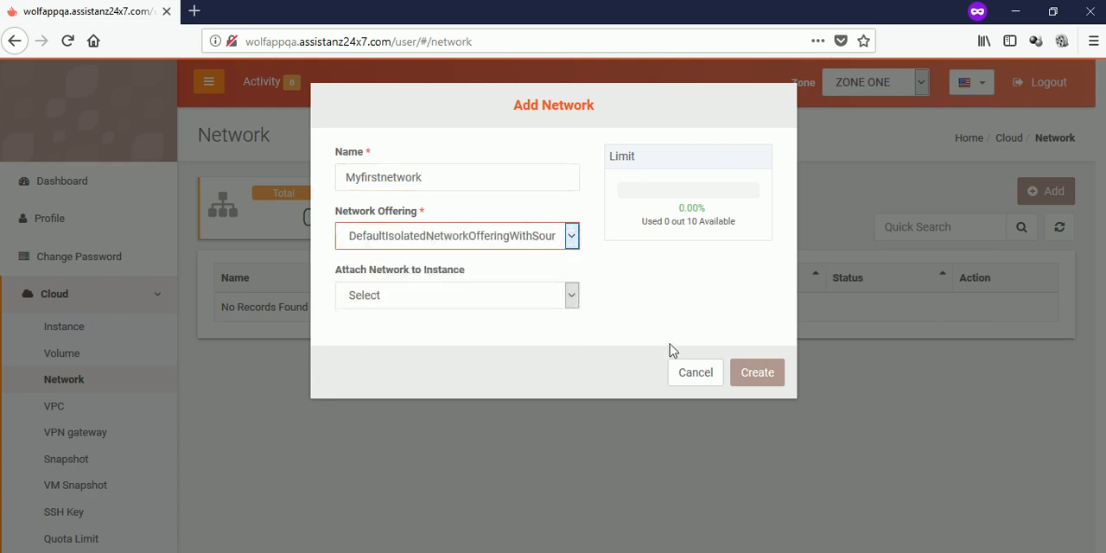
pyautogui.click(757, 372)
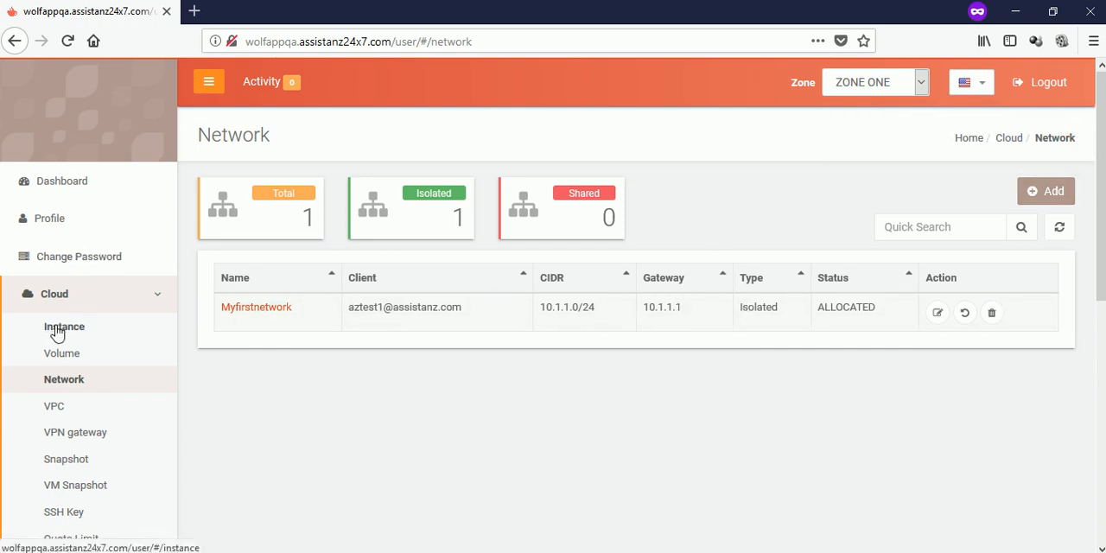
# - Start a new instance named VM-1 using the Centos7-passwordenabled template
pyautogui.click(64, 327)
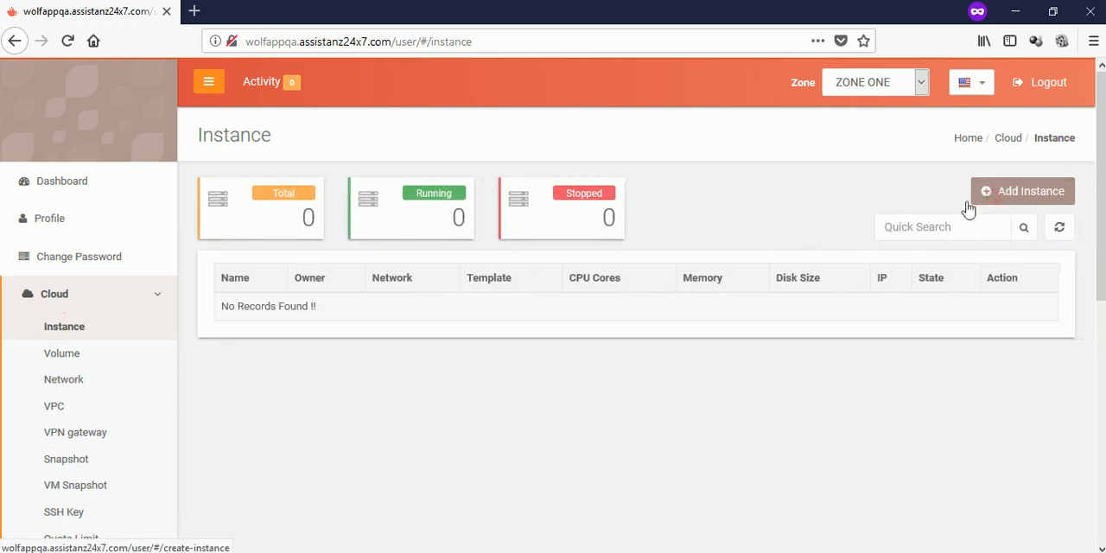
pyautogui.click(1023, 190)
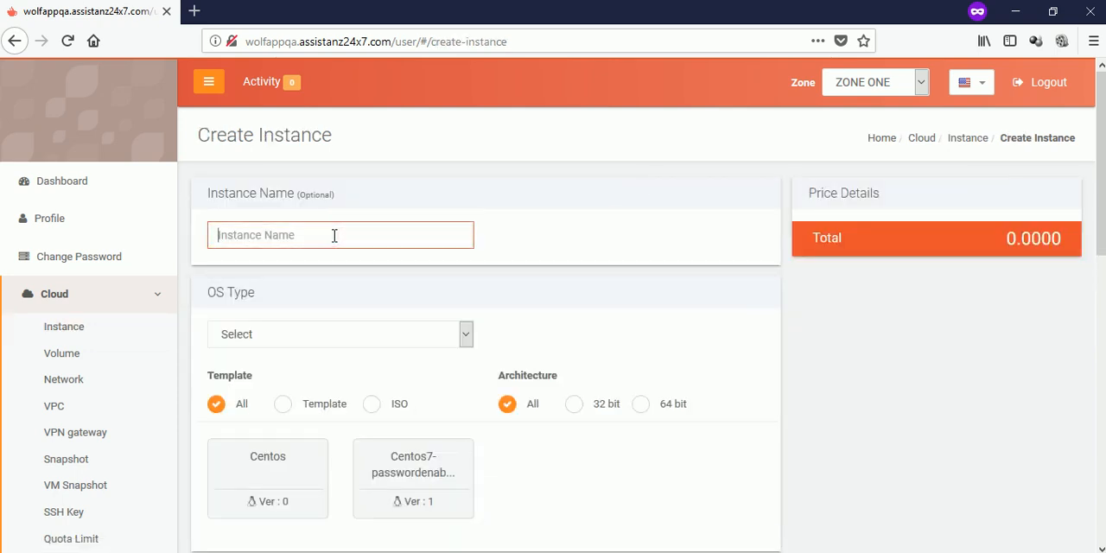
pyautogui.write('VM-1')
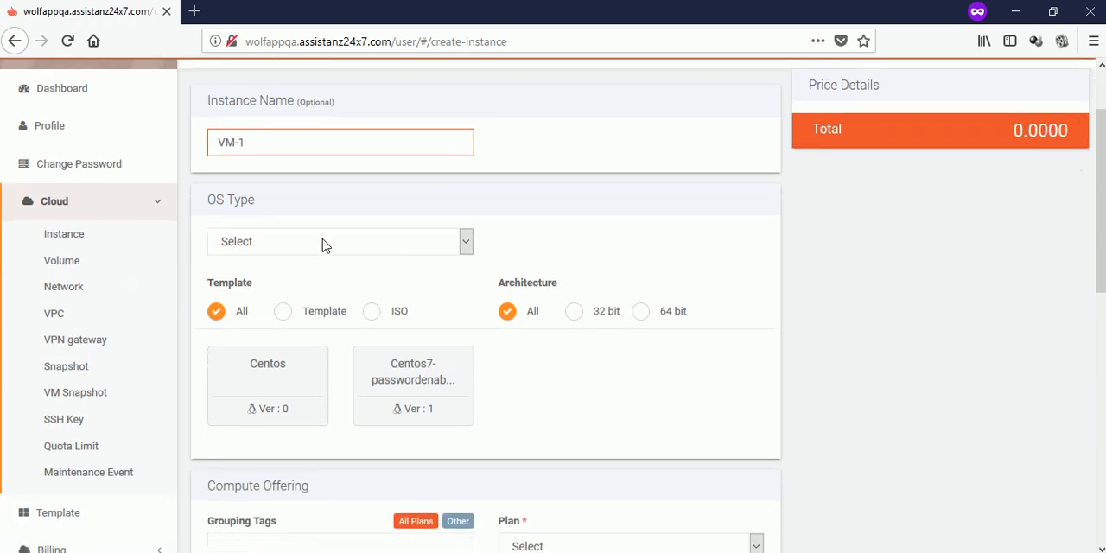
pyautogui.click(413, 384)
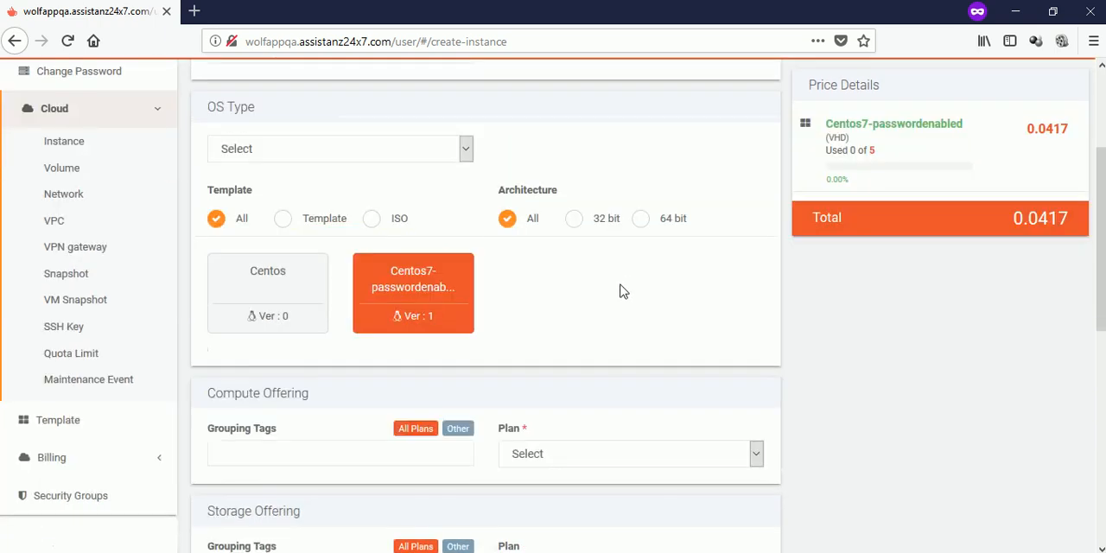
# - Choose Small Instance compute and Medium storage, with Myfirstnetwork as default network
pyautogui.scroll(-3)
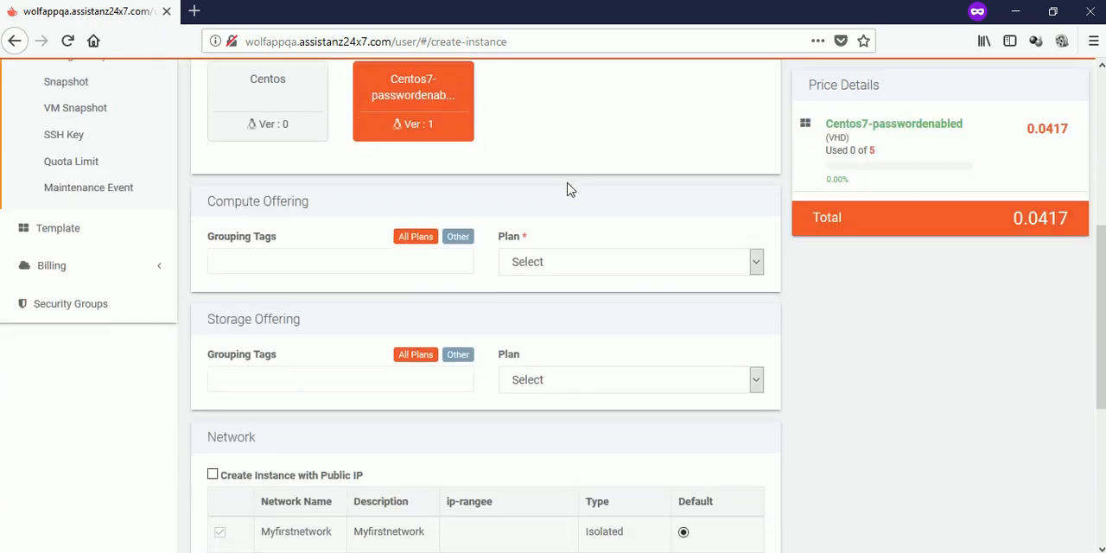
pyautogui.click(631, 262)
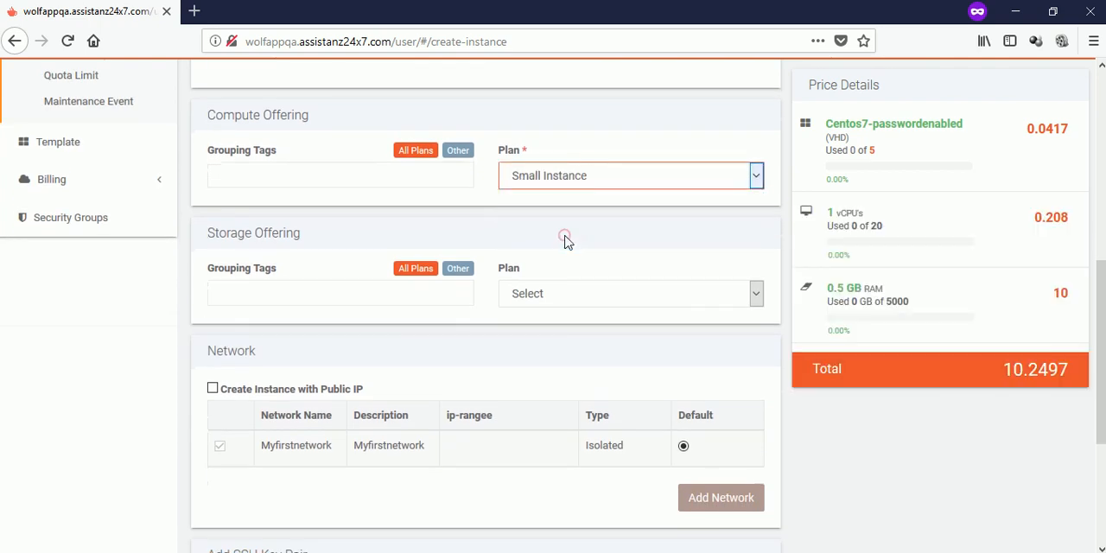
pyautogui.click(628, 294)
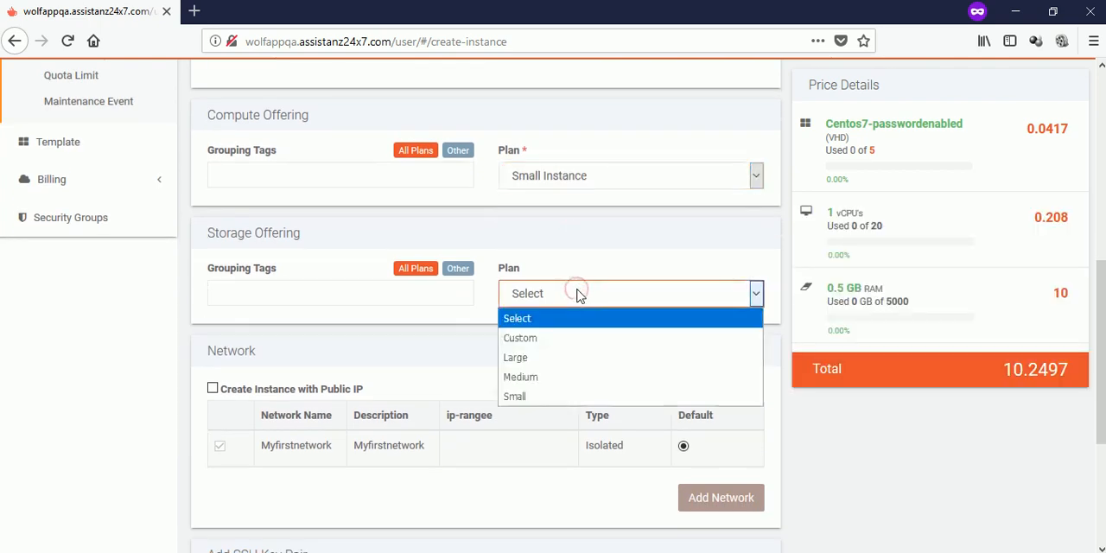
pyautogui.click(520, 377)
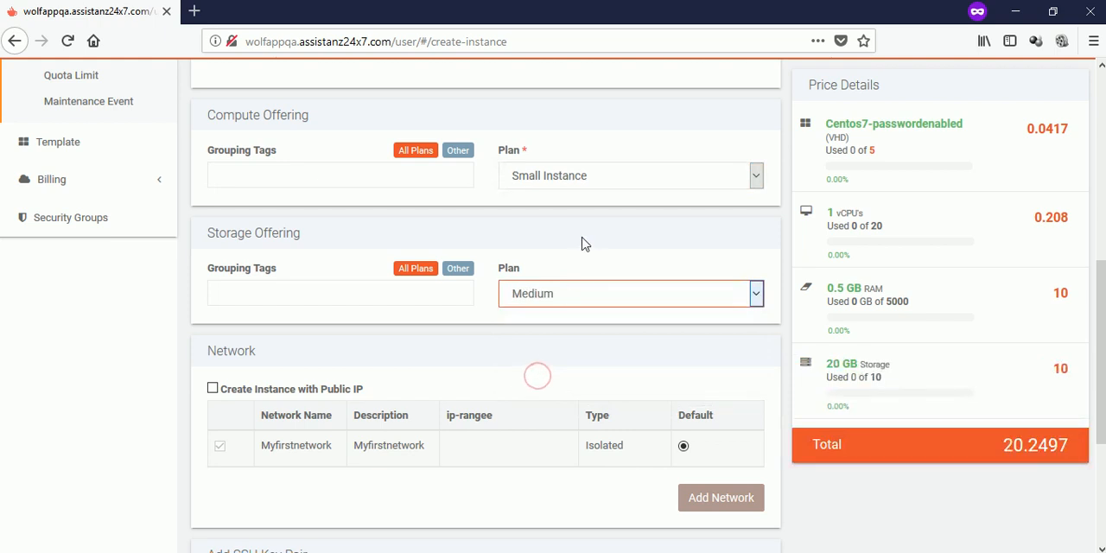
pyautogui.scroll(-3)
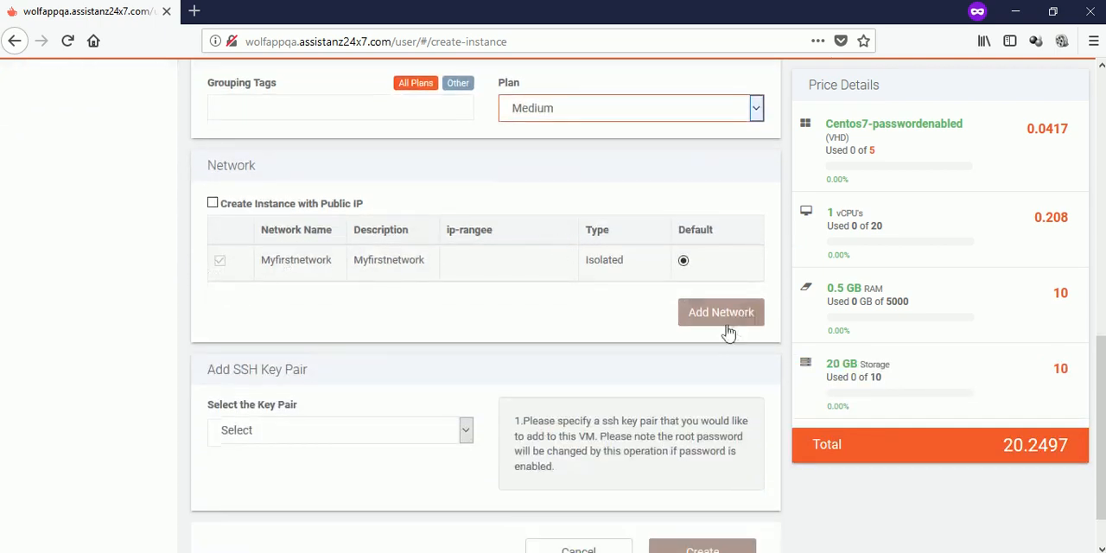
pyautogui.scroll(-3)
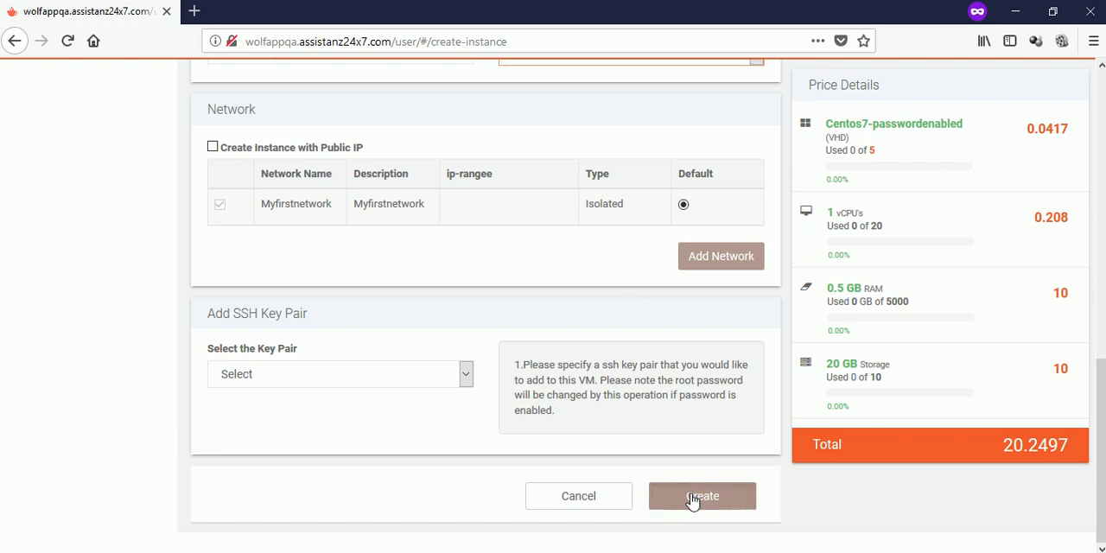
# - Create VM-1 and wait on its details page until the state shows RUNNING
pyautogui.click(701, 494)
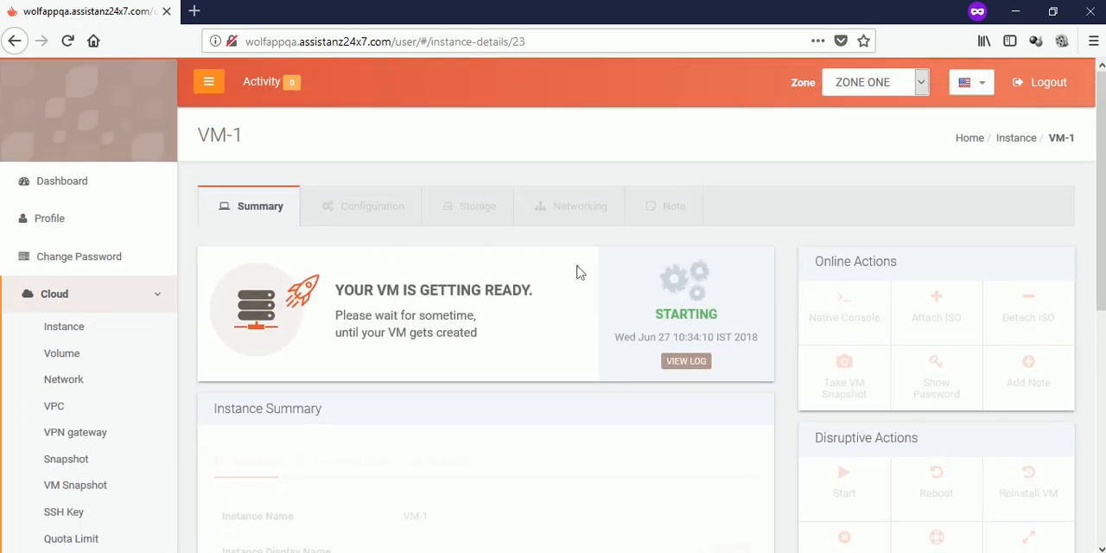
pyautogui.moveTo(575, 242)
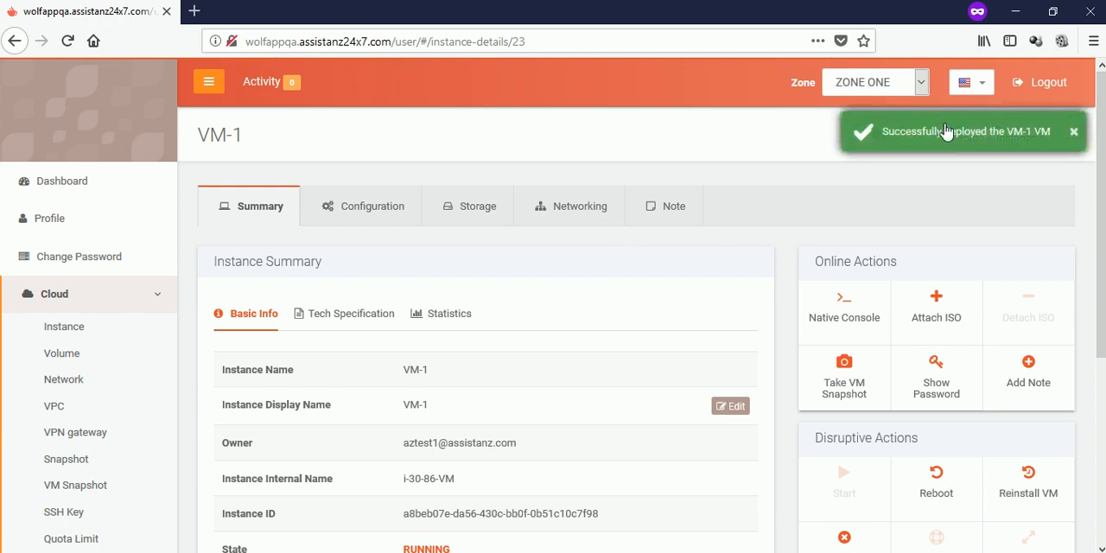
pyautogui.scroll(-3)
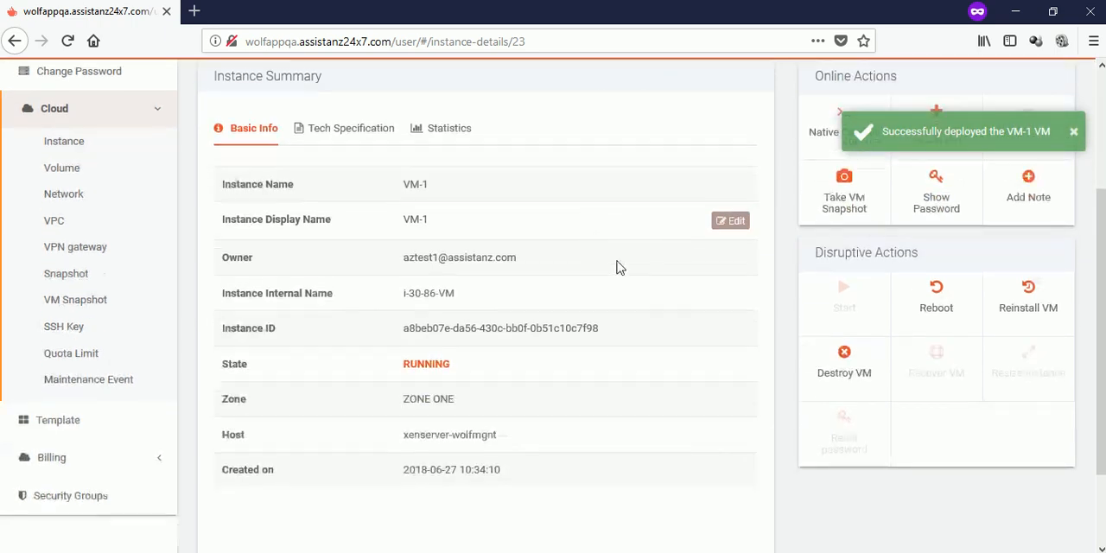
pyautogui.scroll(3)
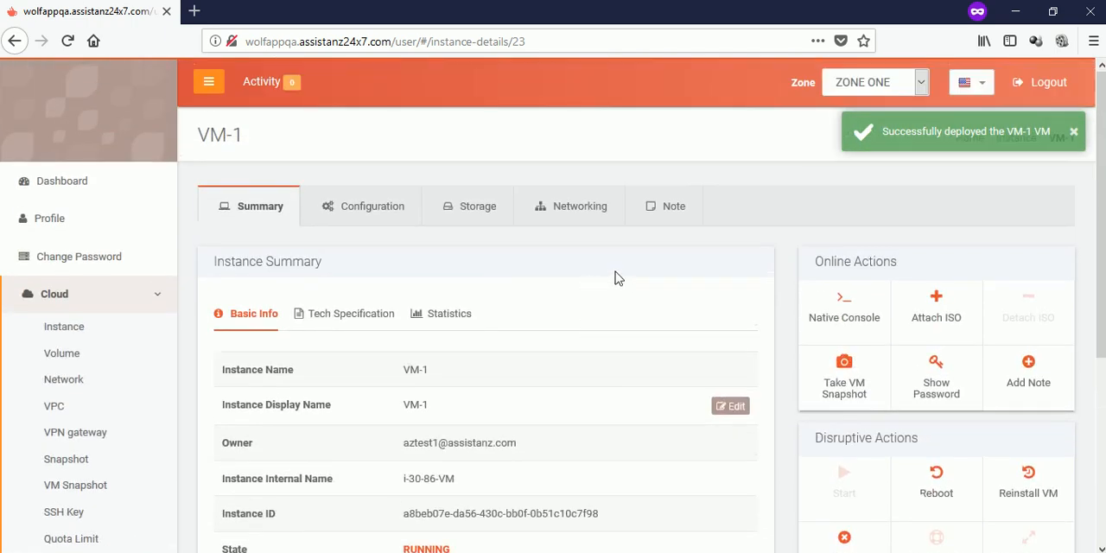
pyautogui.moveTo(937, 377)
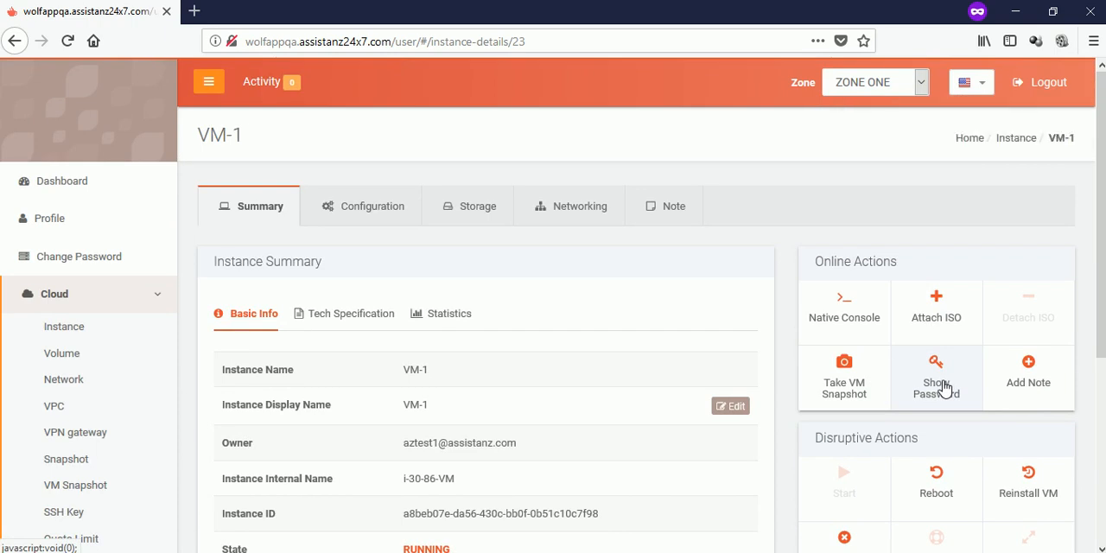
pyautogui.click(936, 377)
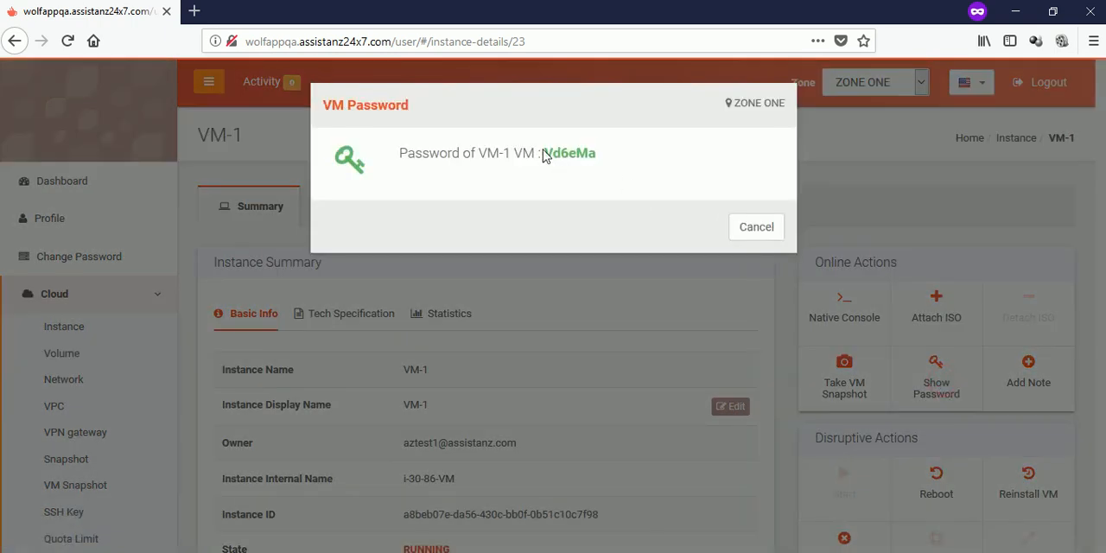
pyautogui.doubleClick(567, 152)
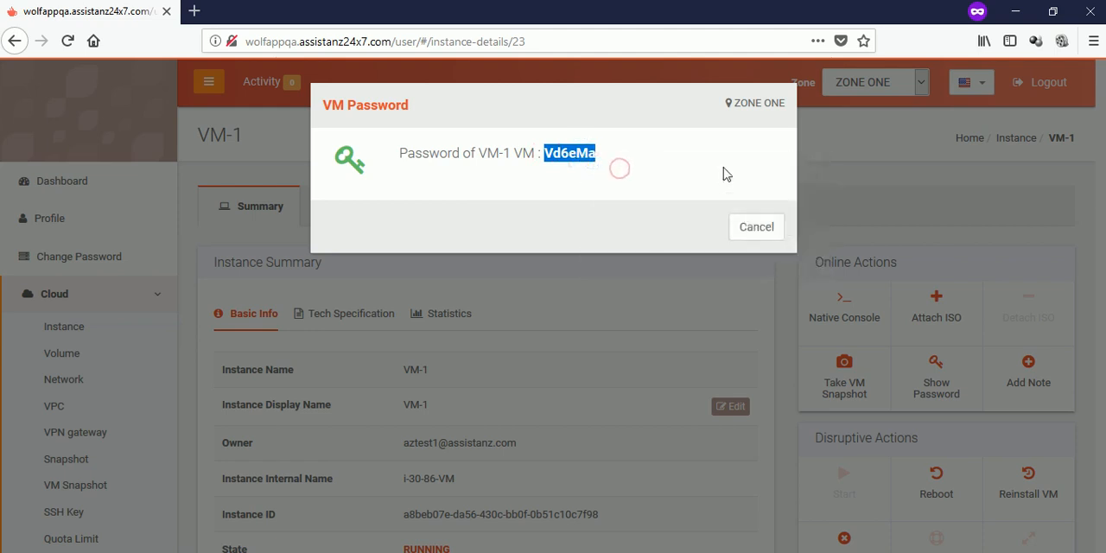
pyautogui.click(755, 226)
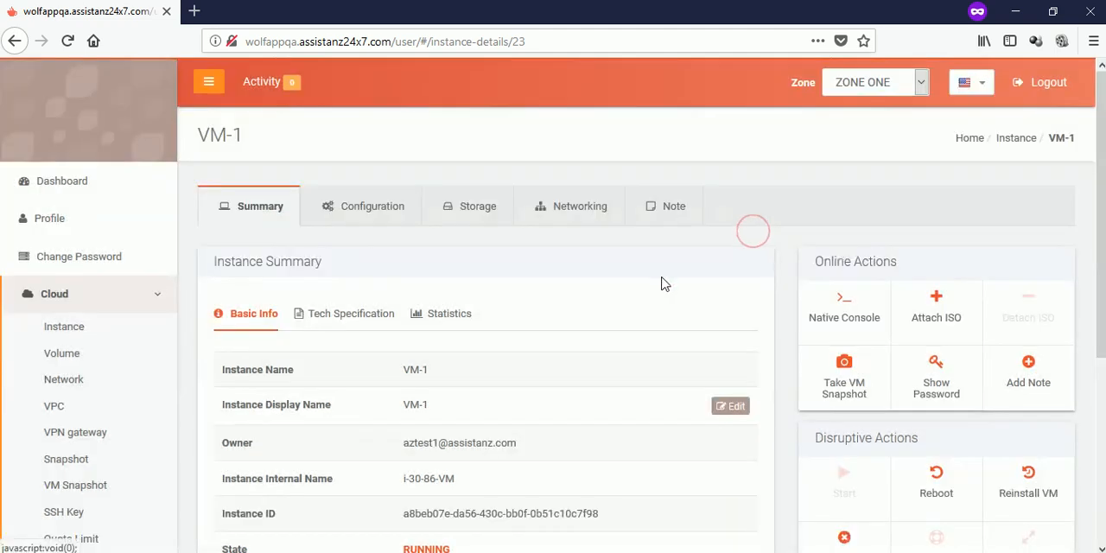
pyautogui.moveTo(843, 308)
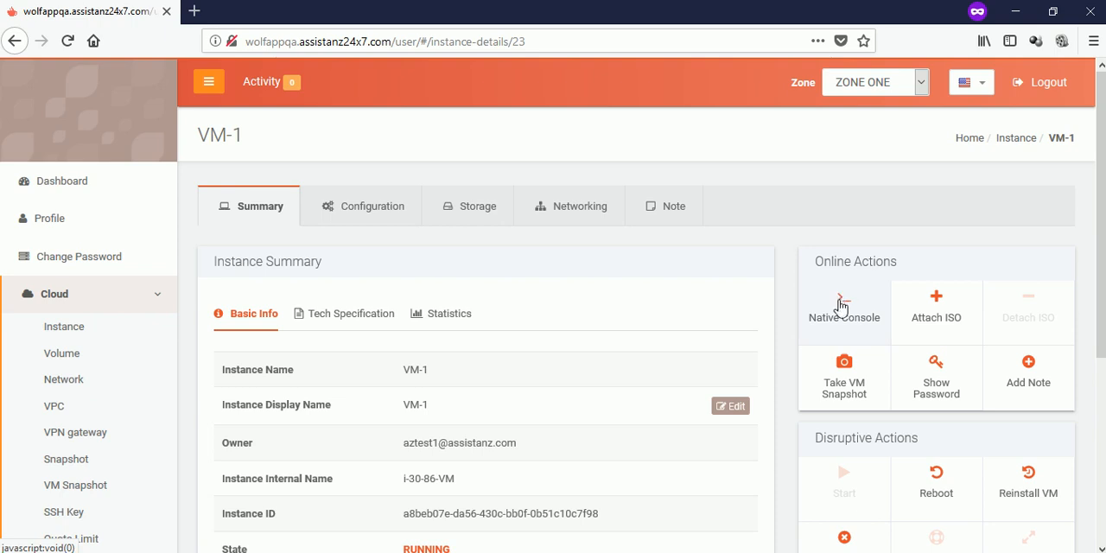
# - Allow the Native Console pop-up, log in as root, run clear, then close the console
pyautogui.click(843, 307)
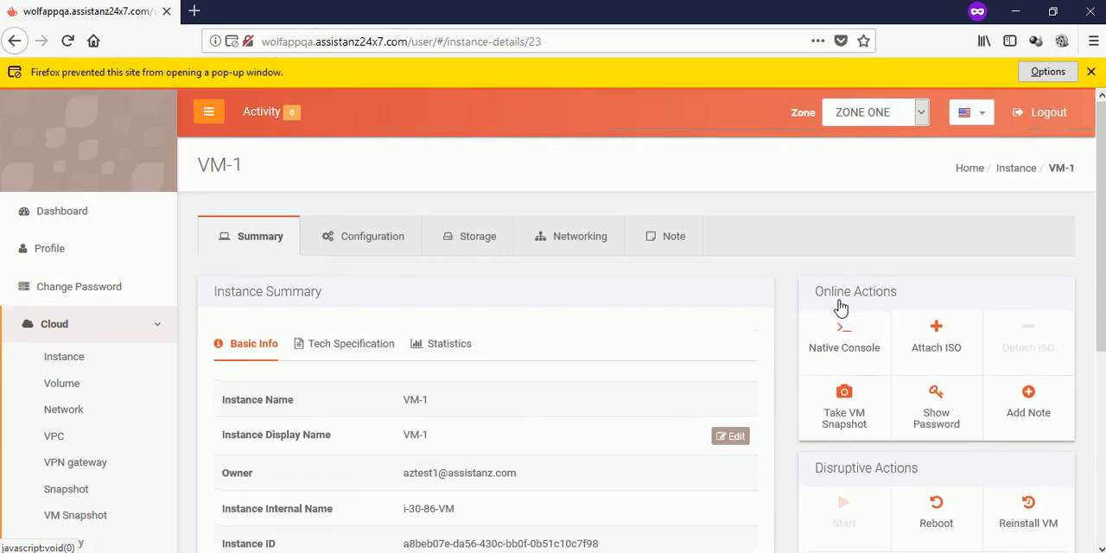
pyautogui.click(843, 336)
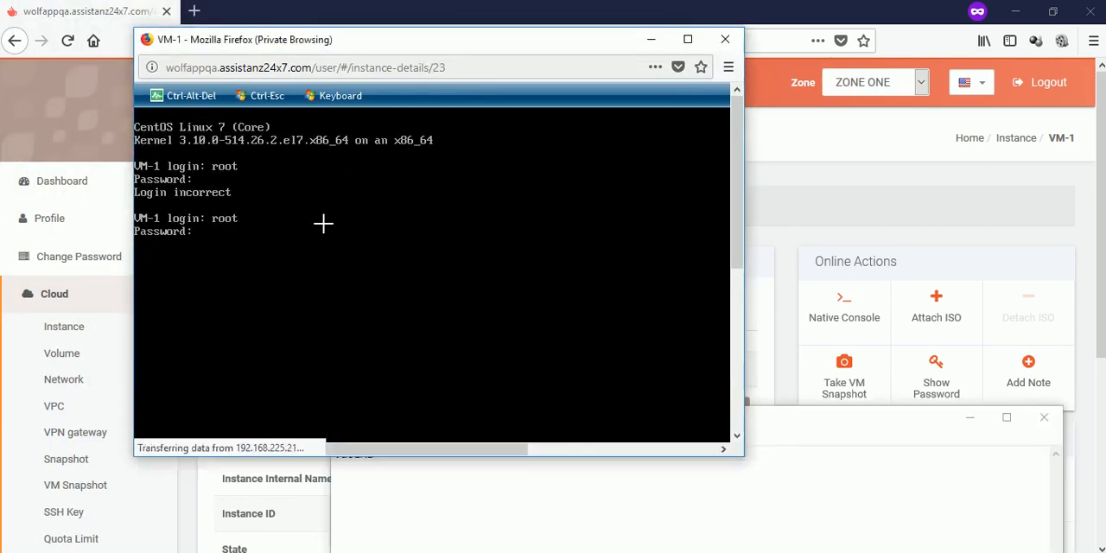
pyautogui.press('Return')
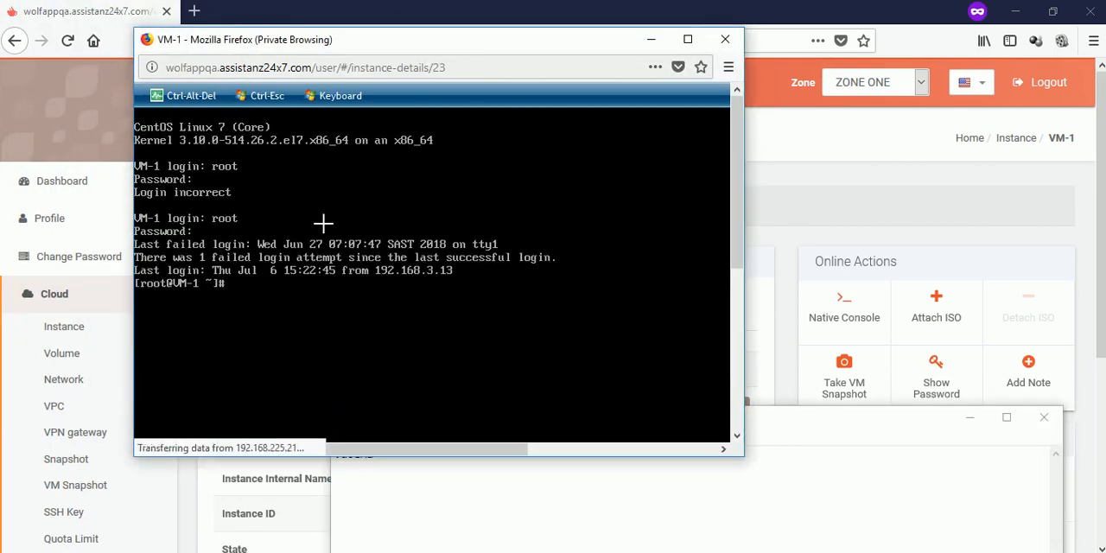
pyautogui.write('clea')
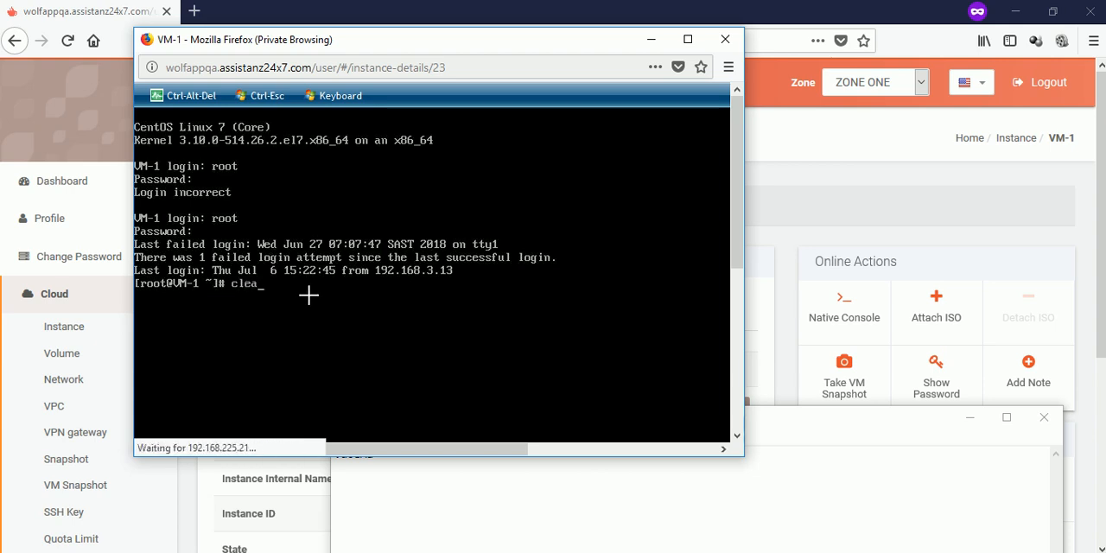
pyautogui.press('Return')
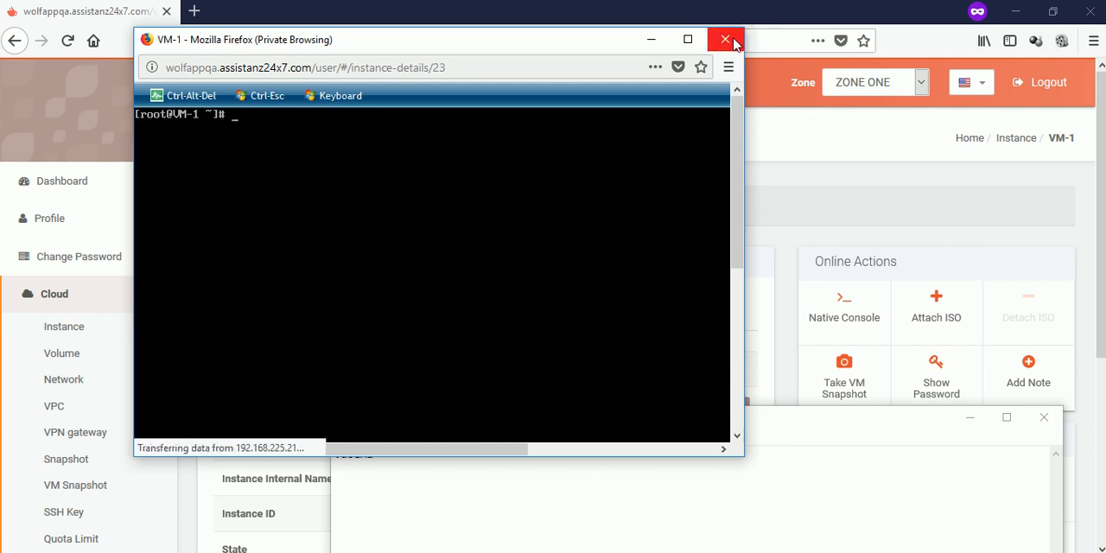
pyautogui.click(725, 40)
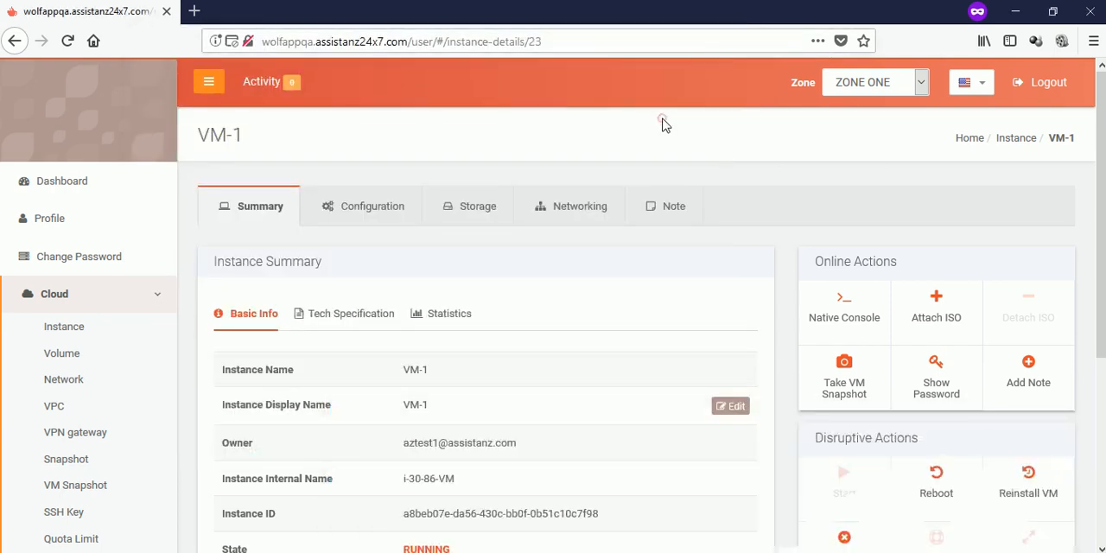
pyautogui.moveTo(753, 152)
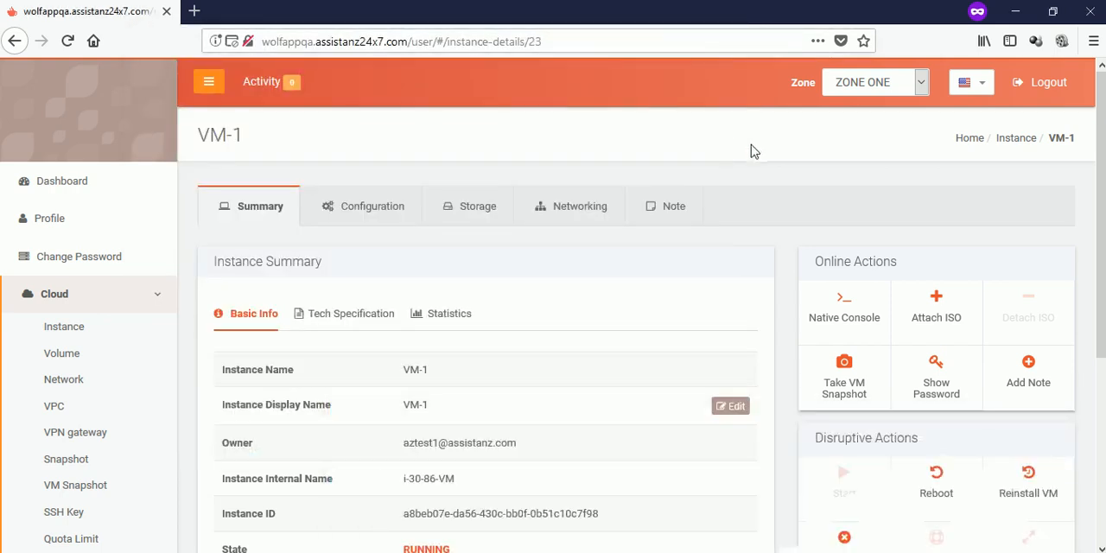
pyautogui.scroll(-3)
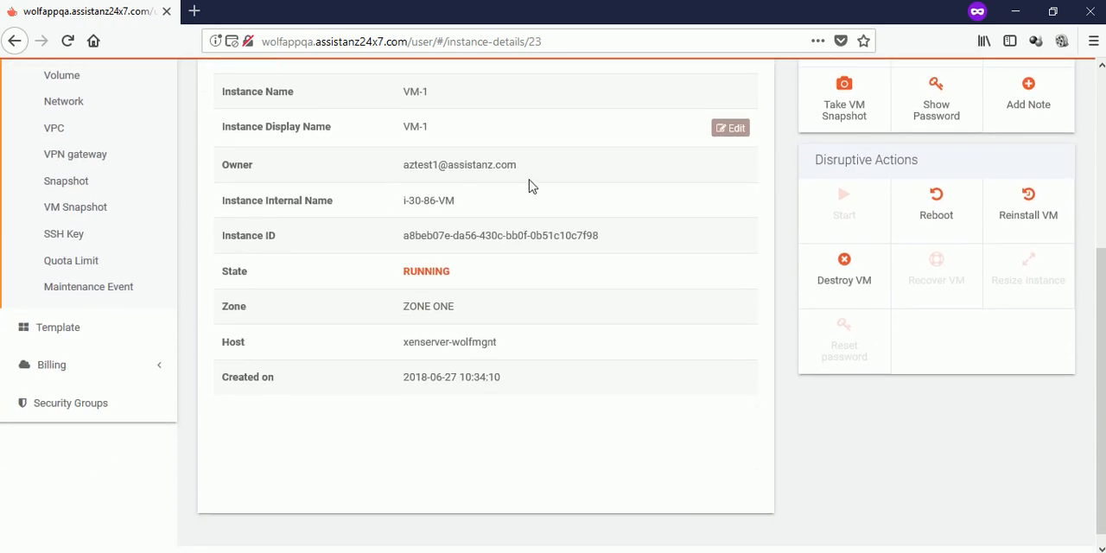
pyautogui.moveTo(936, 207)
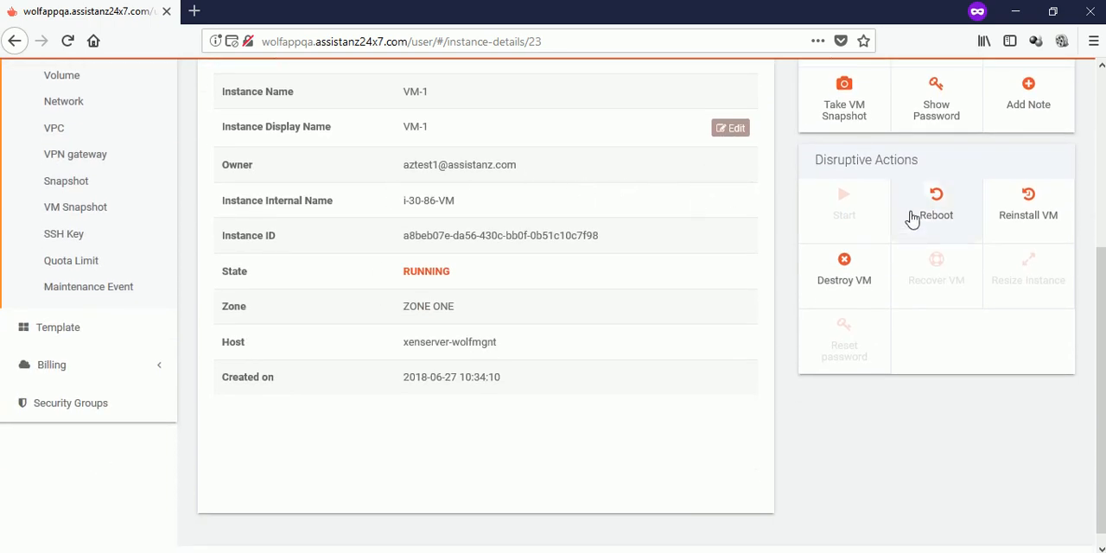
pyautogui.moveTo(843, 280)
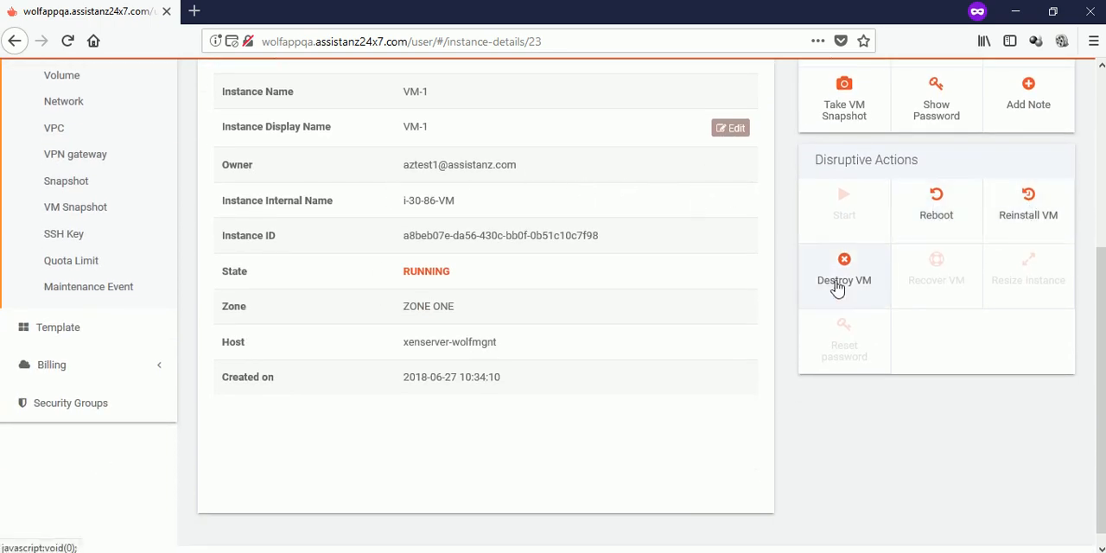
pyautogui.scroll(3)
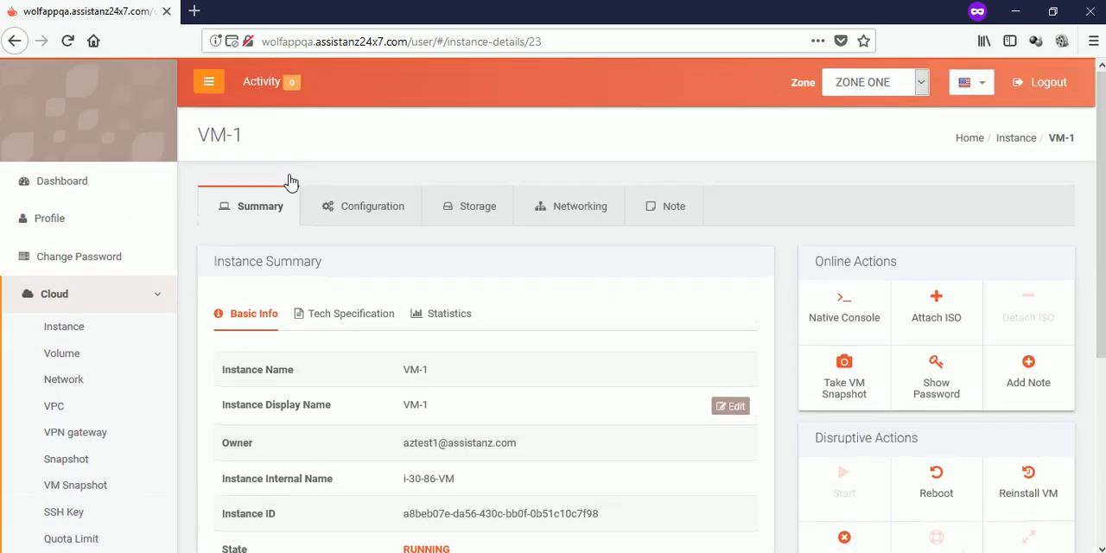
# - Show the dashboard reporting one running VM and one network
pyautogui.click(62, 180)
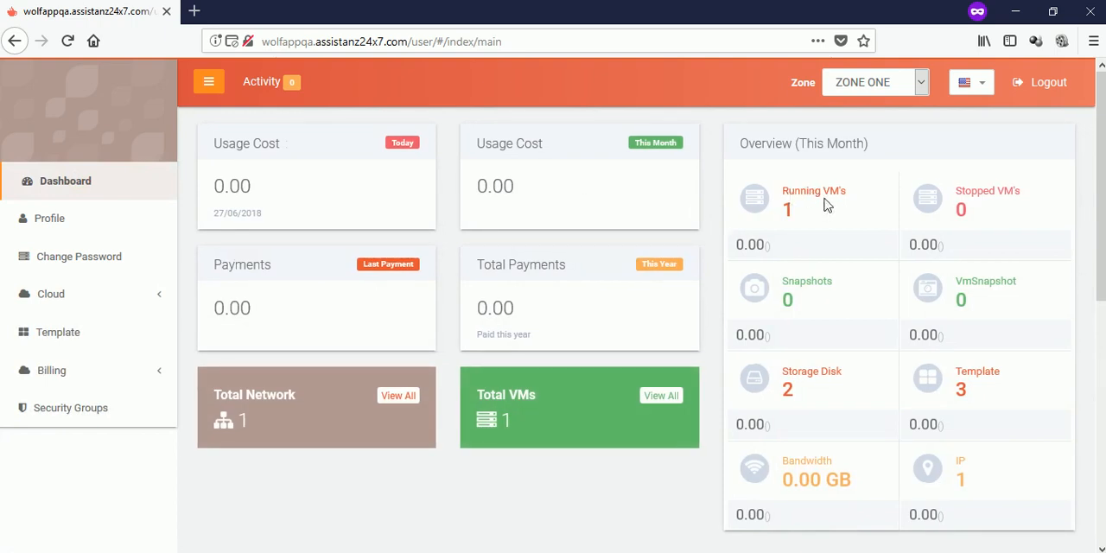
pyautogui.moveTo(883, 139)
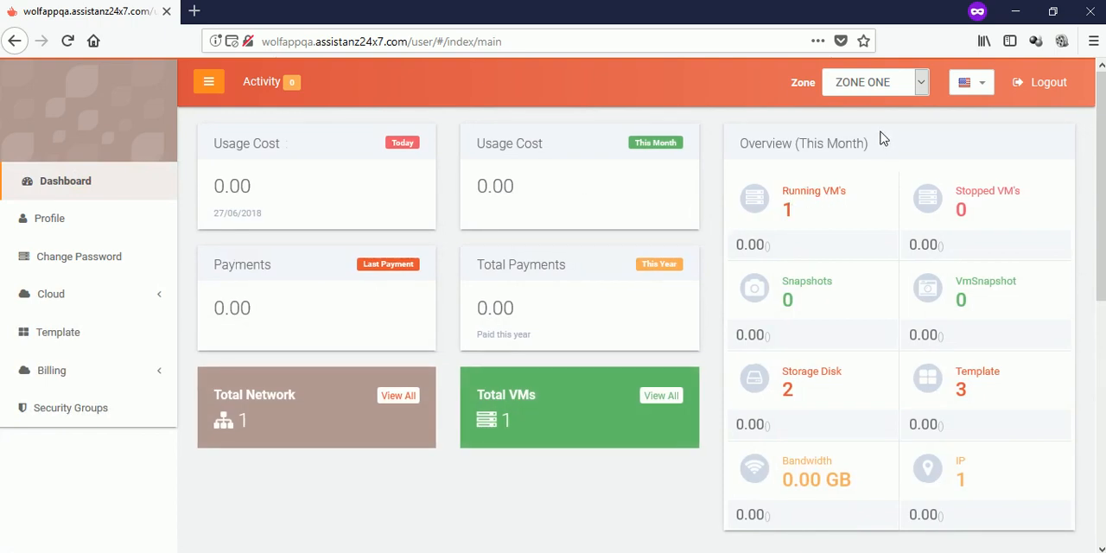